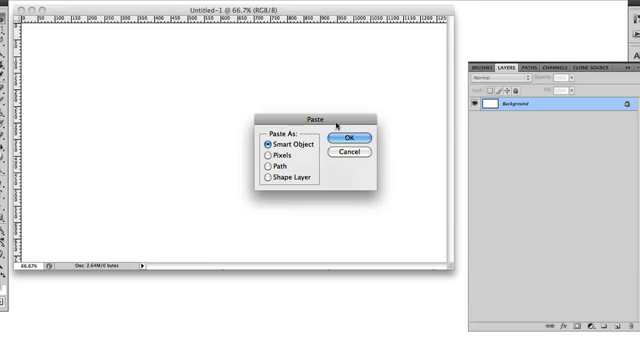
- Paste two orange circles as vector smart objects and move the second one lower on the canvas
click(348, 136)
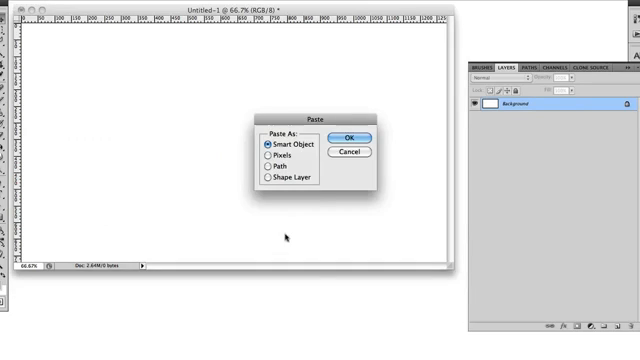
click(352, 138)
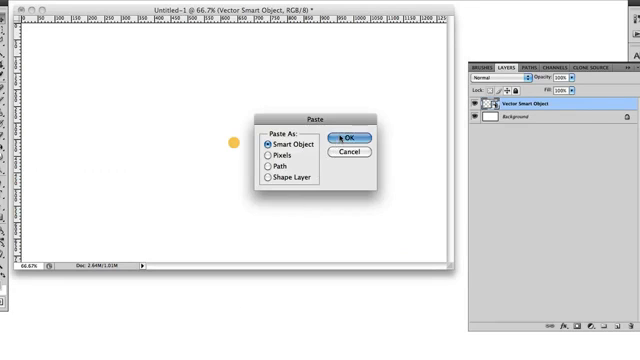
click(344, 138)
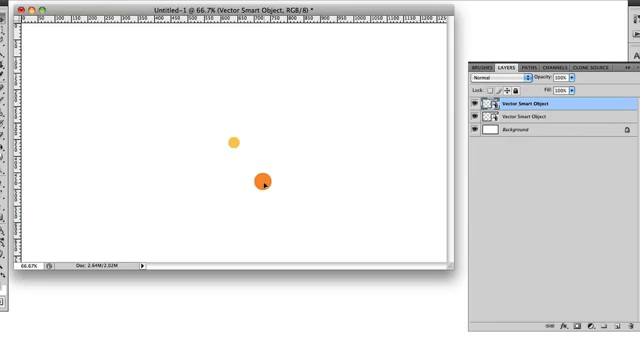
drag(264, 180, 254, 168)
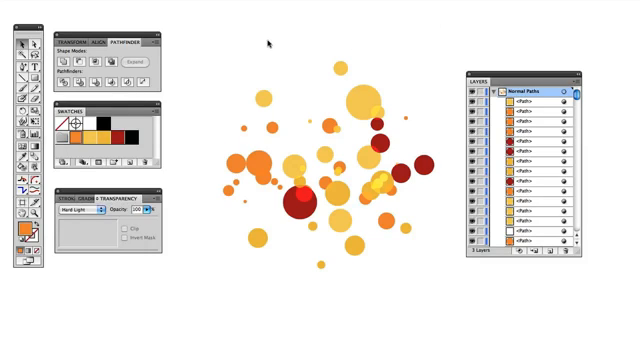
mouse_move(258, 48)
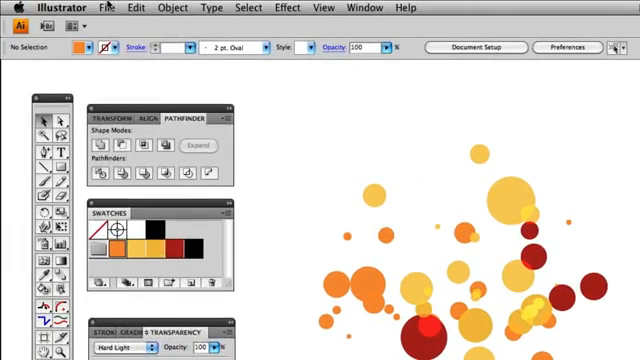
- Export the circle illustration as a layered Photoshop file _Compound_Shapes_test.psd with Write Layers kept
click(104, 8)
text(_Compound_Shapes_test.psd)
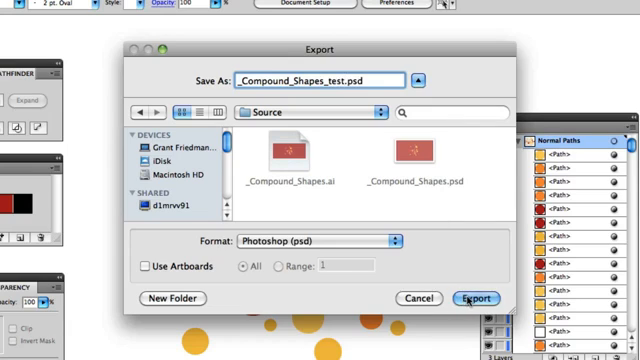
click(468, 298)
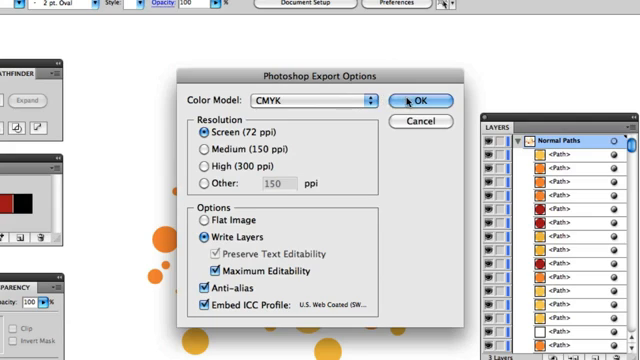
click(420, 100)
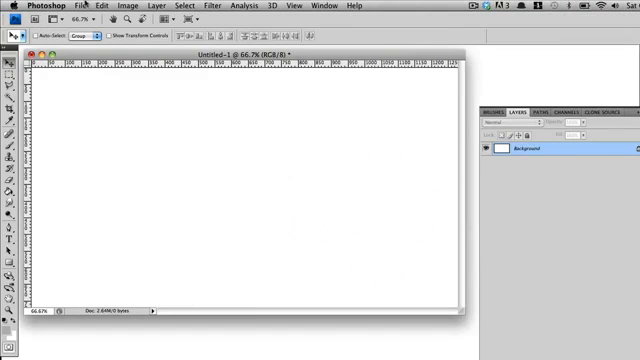
- Open the exported PSD so each circle appears as a <Path> layer in the Normal Paths group
click(78, 8)
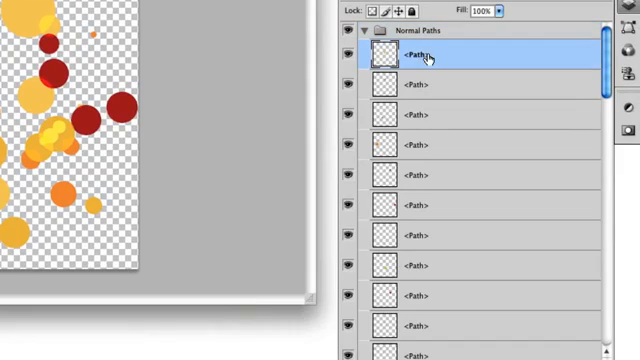
mouse_move(428, 64)
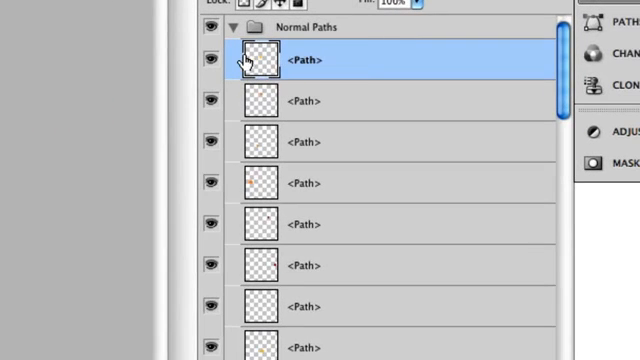
mouse_move(252, 62)
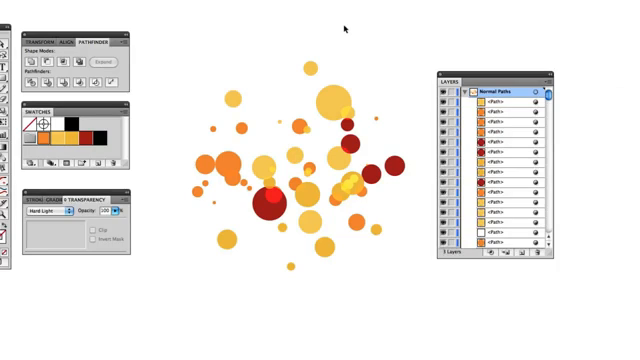
mouse_move(300, 102)
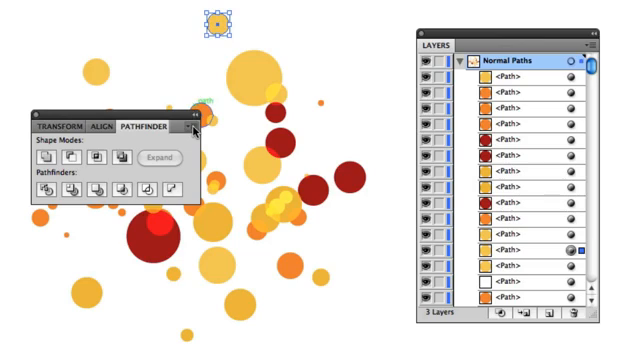
- Convert selected circle paths to compound shapes via the Pathfinder panel's Make Compound Shape
click(196, 124)
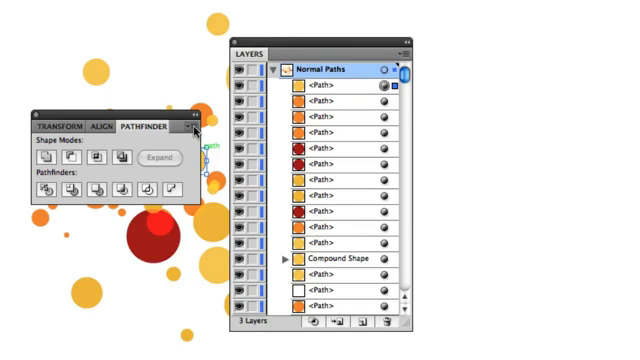
click(196, 126)
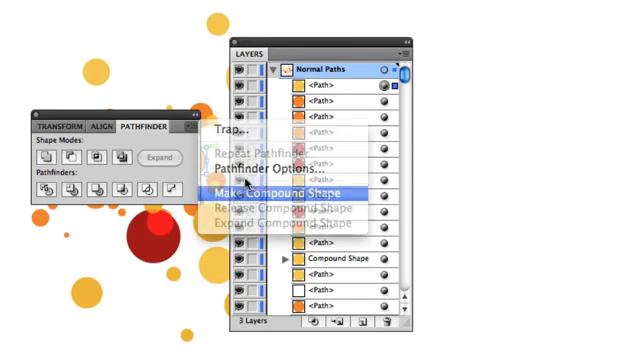
click(282, 190)
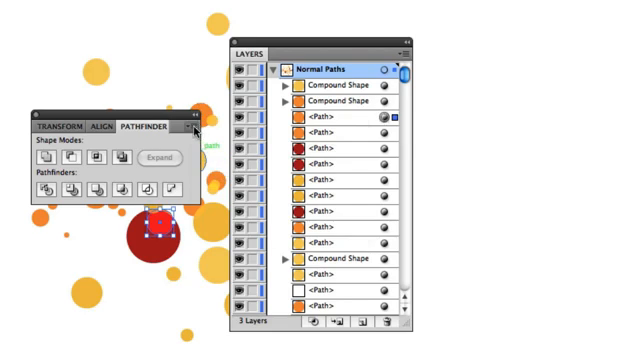
click(192, 122)
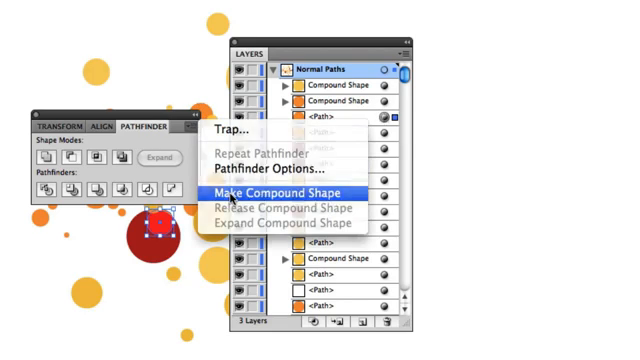
click(292, 192)
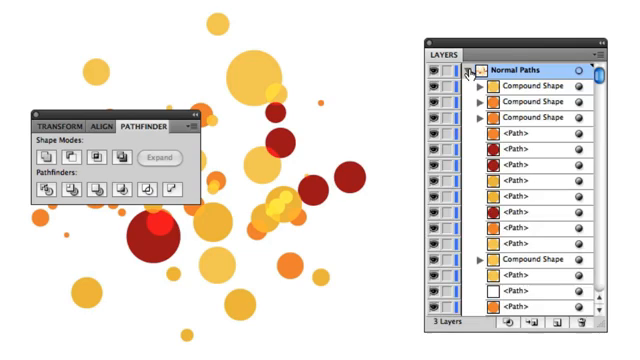
- Collapse and hide Normal Paths, expand Compound_Shapes, and make the red Background layer visible
click(476, 68)
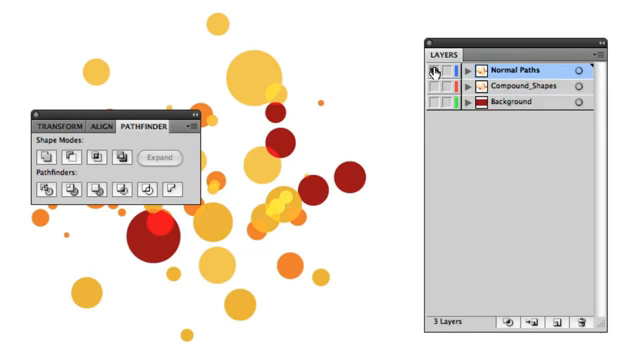
click(436, 72)
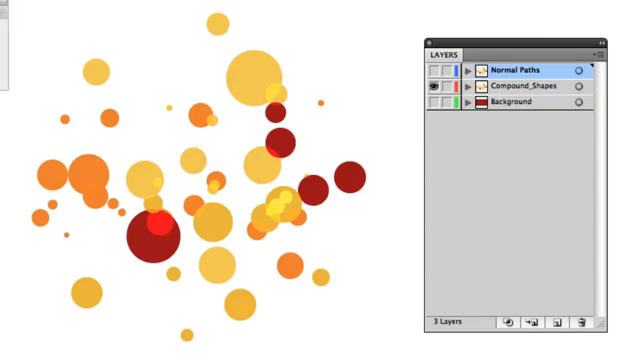
click(464, 92)
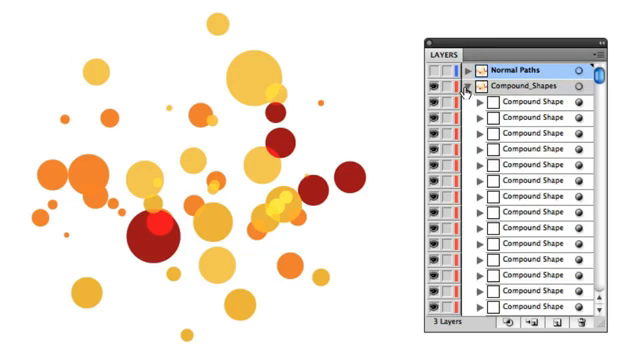
click(466, 94)
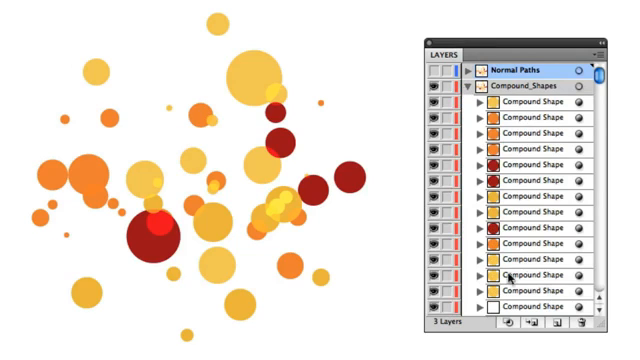
scroll(down, 3)
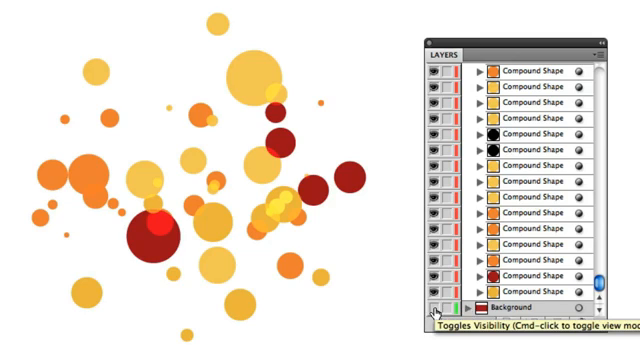
click(452, 306)
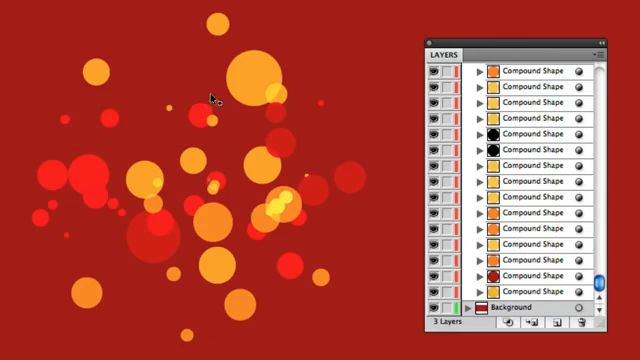
mouse_move(150, 64)
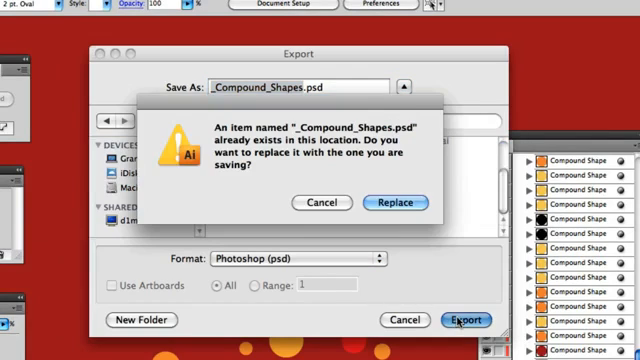
- Replace the existing _Compound_Shapes.psd on export and confirm the Photoshop export options
click(392, 202)
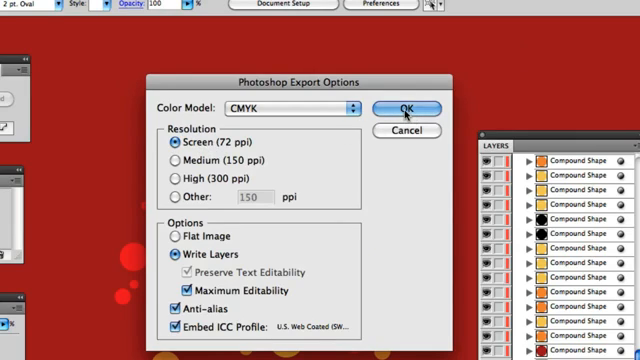
click(404, 108)
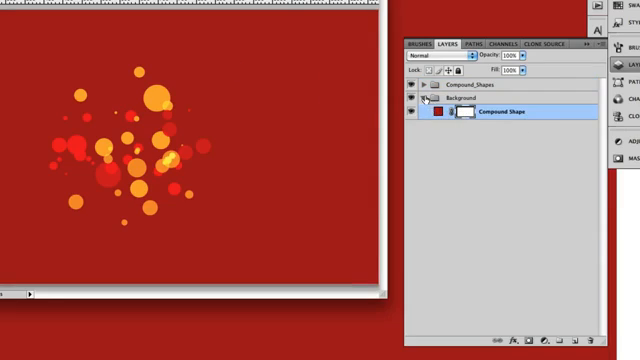
- Expand the Compound_Shapes group and check a circle's shape layer fill in the Color Picker, accepting it unchanged
click(424, 96)
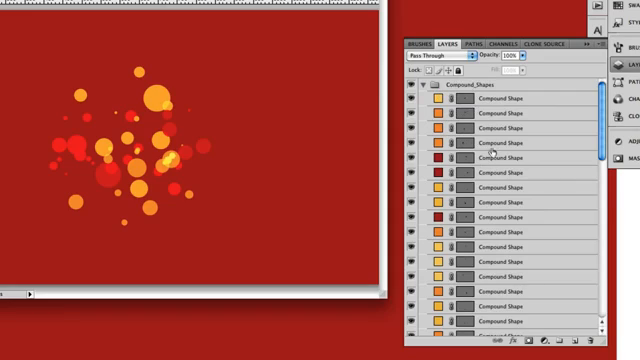
scroll(down, 3)
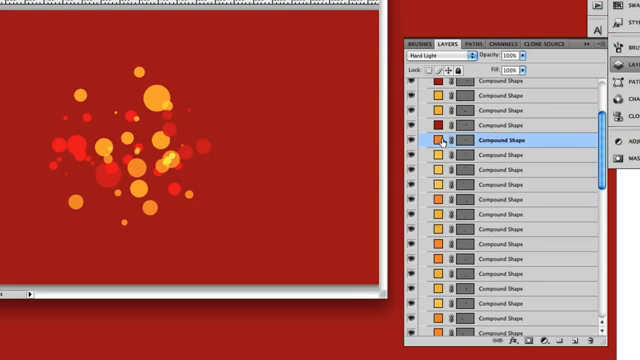
double_click(436, 140)
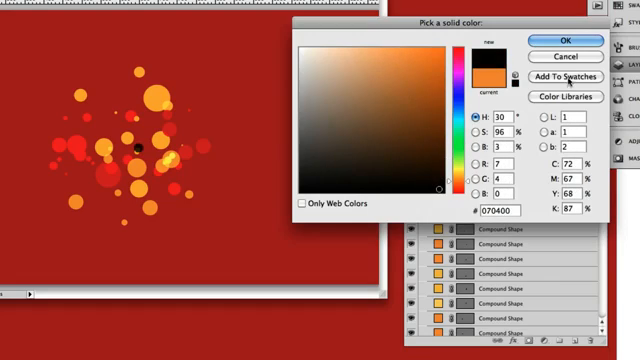
click(550, 38)
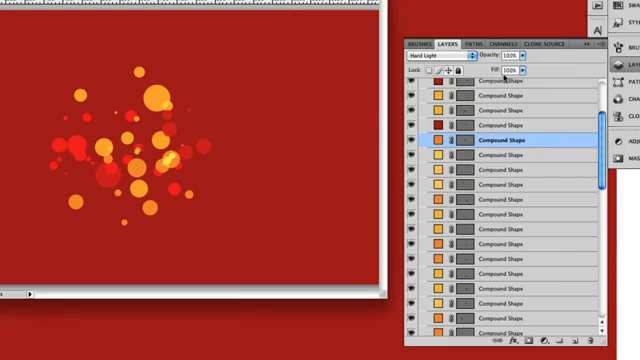